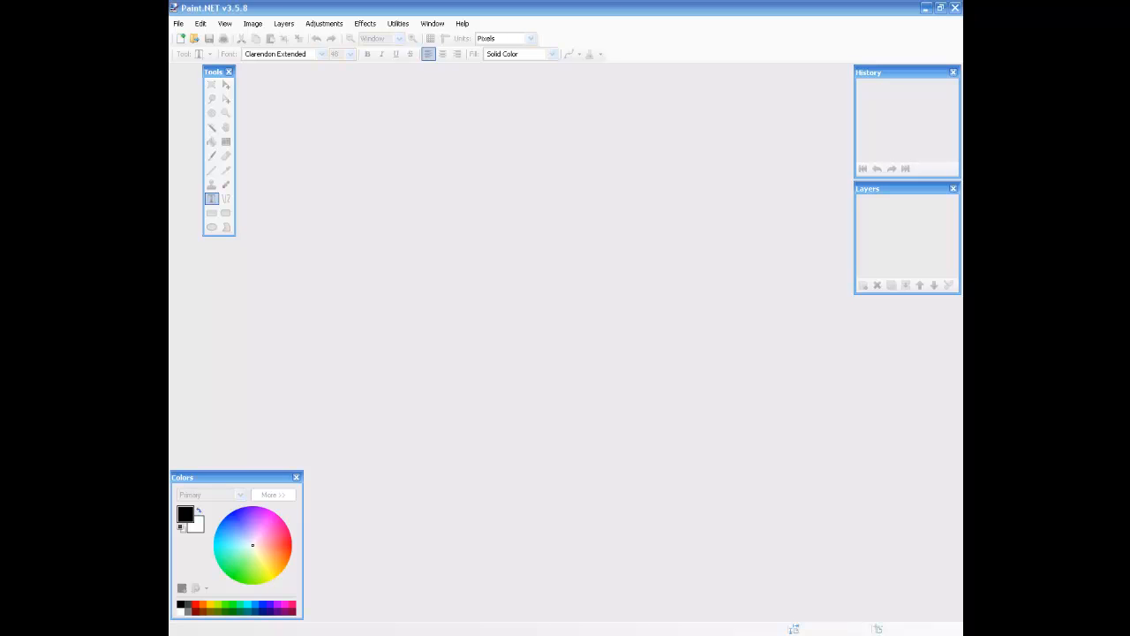
mouse_move(272, 77)
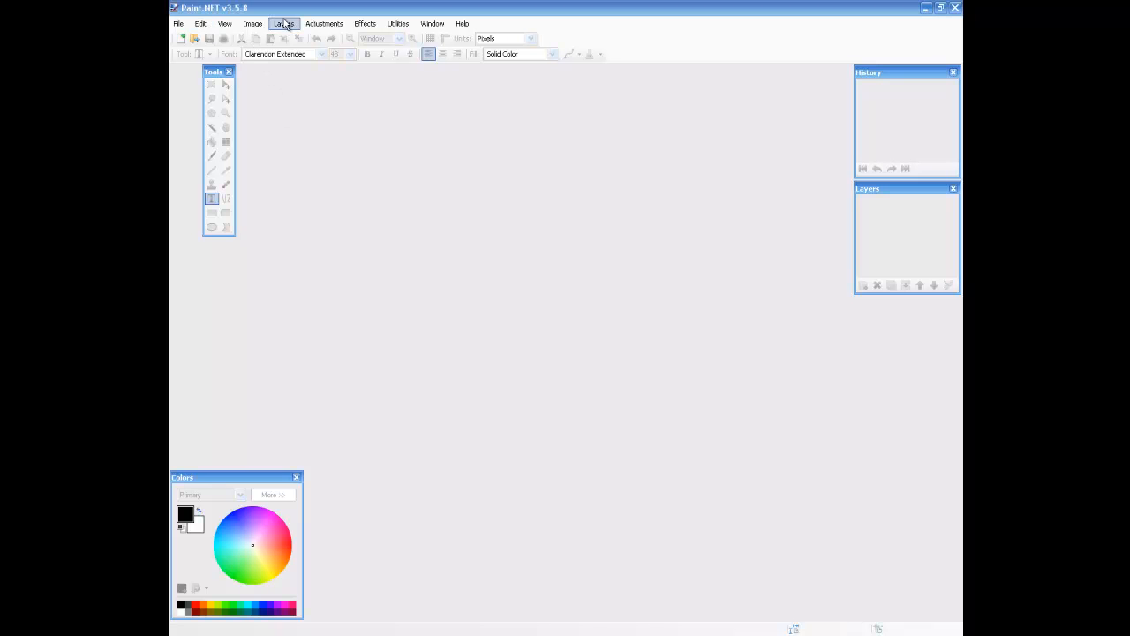
mouse_move(363, 23)
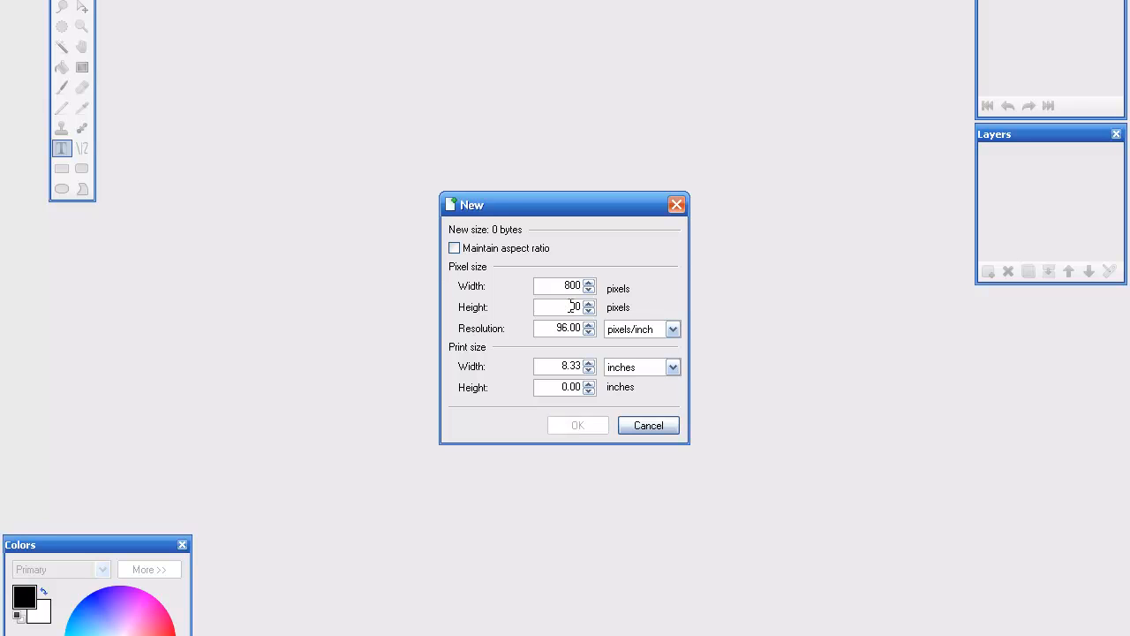
Create the new image with height 300 pixels (800 × 300)
type("300")
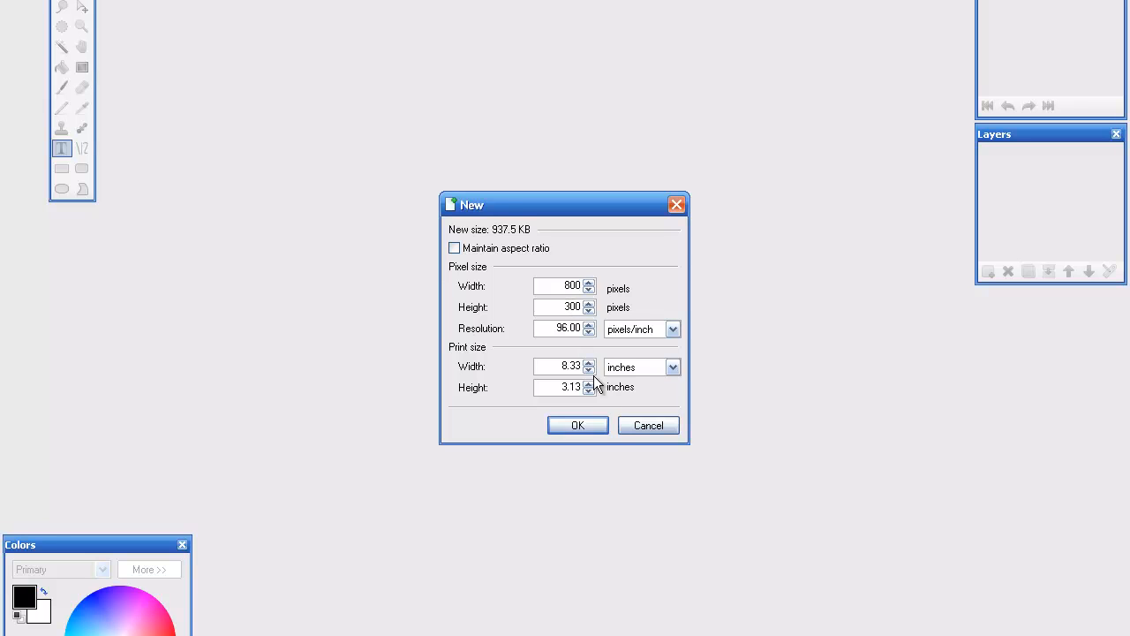
left_click(577, 424)
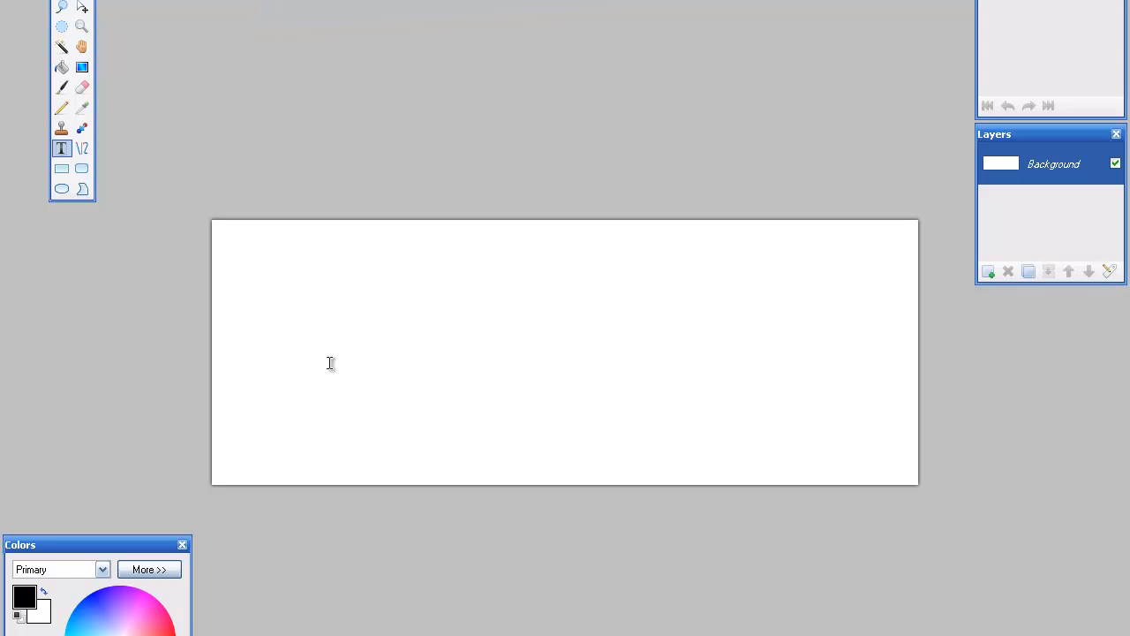
mouse_move(630, 99)
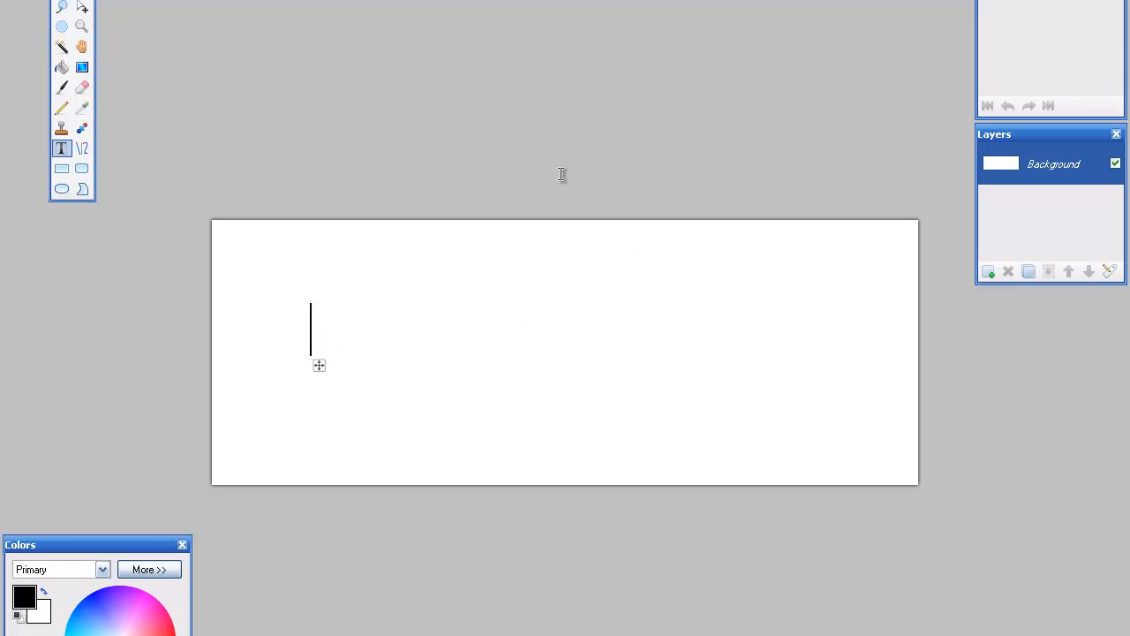
mouse_move(989, 272)
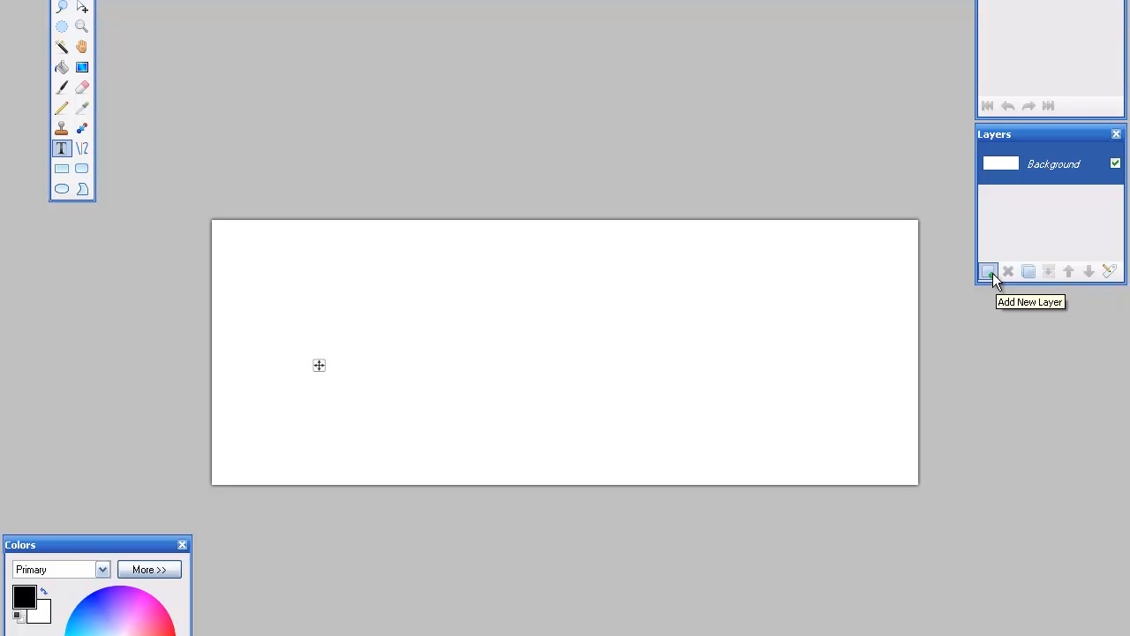
Add a new layer and place black text reading 'Drop Shadow' on it
left_click(989, 272)
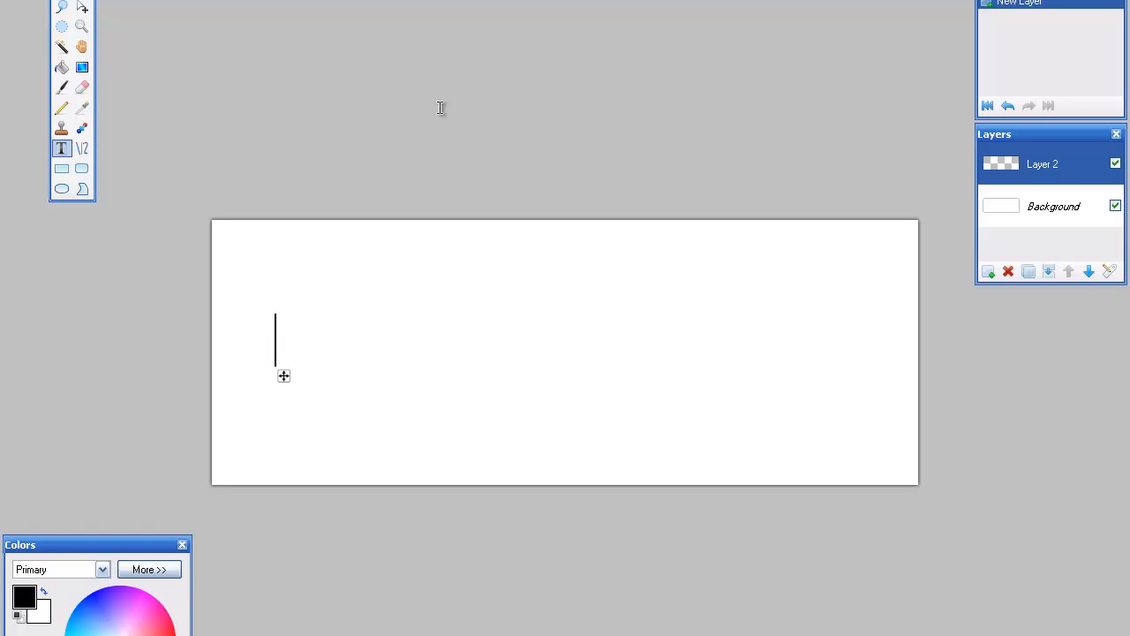
type("Drop")
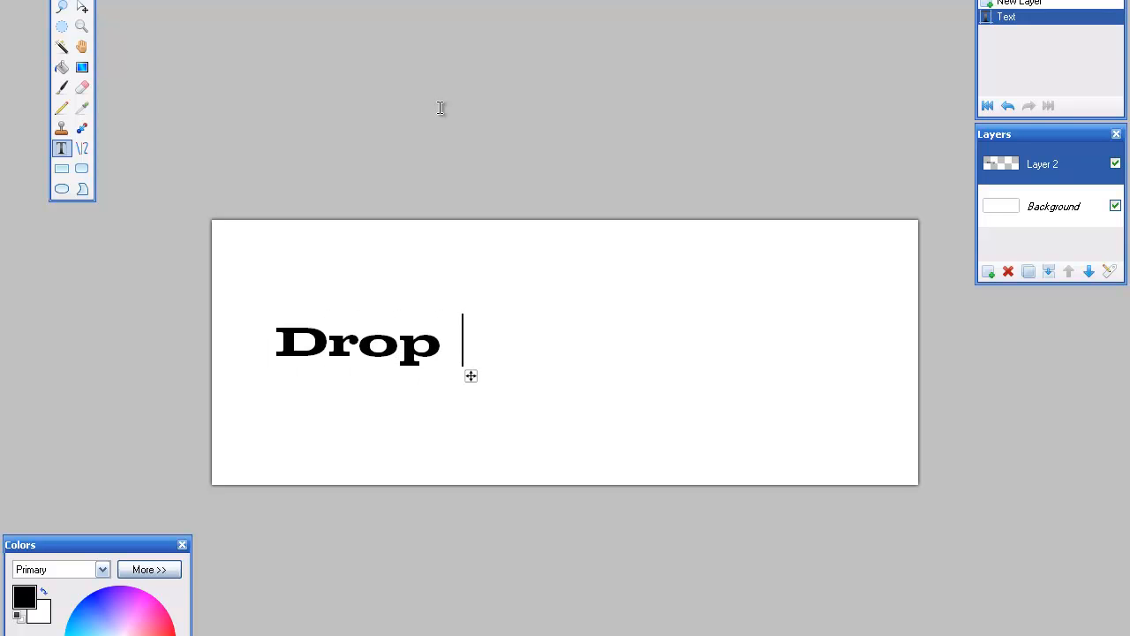
type("Shad")
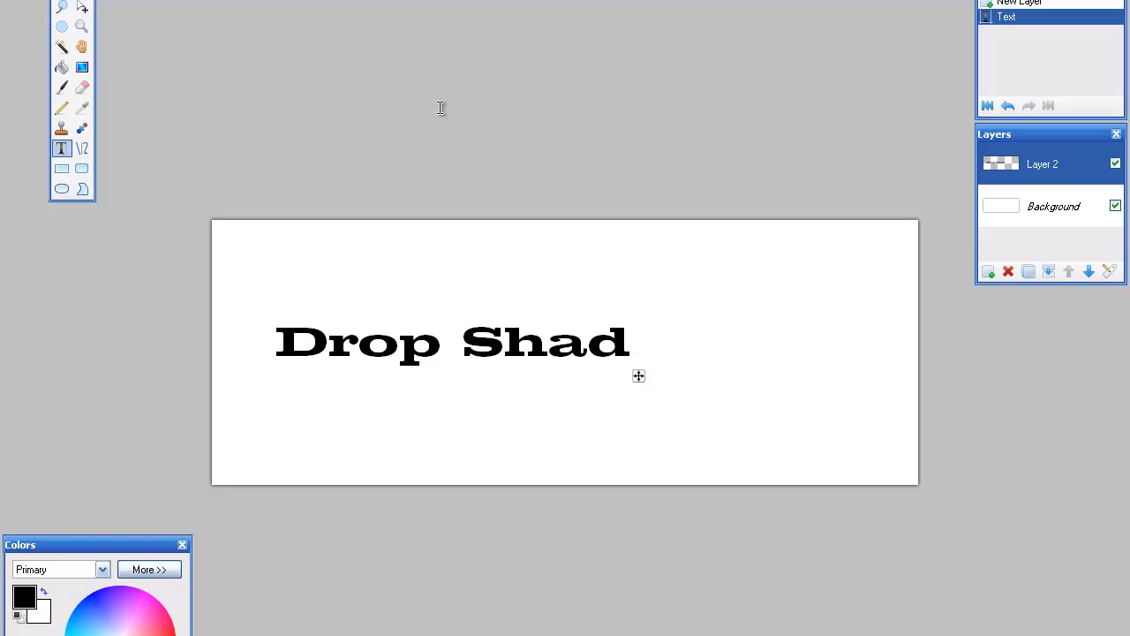
type("ow")
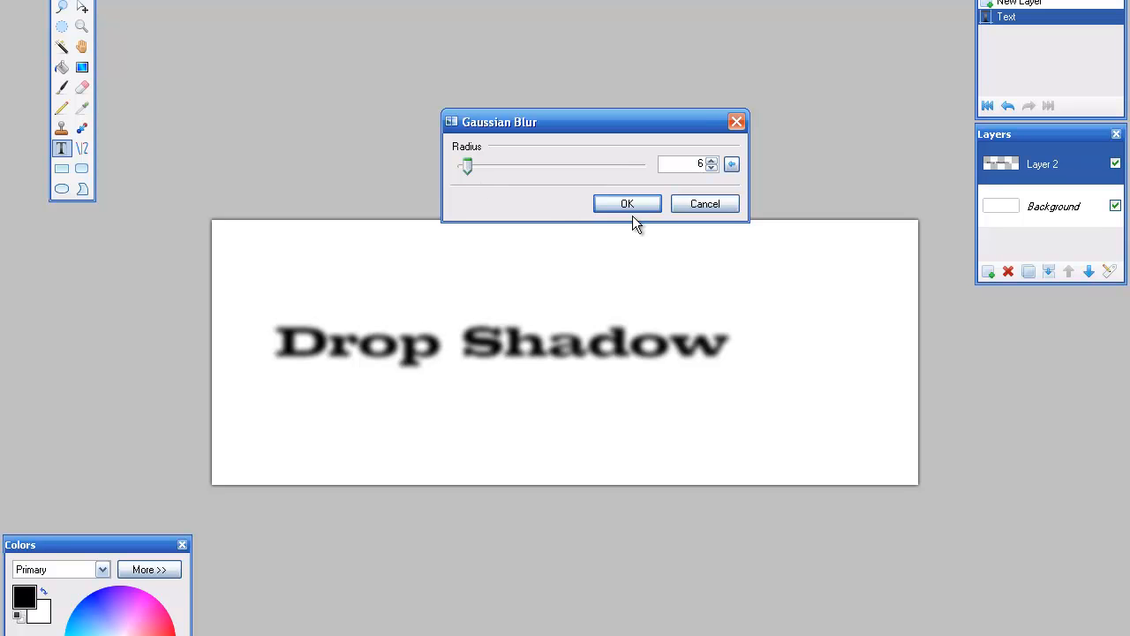
Apply the Gaussian blur of radius 6 to the black shadow text
left_click(627, 203)
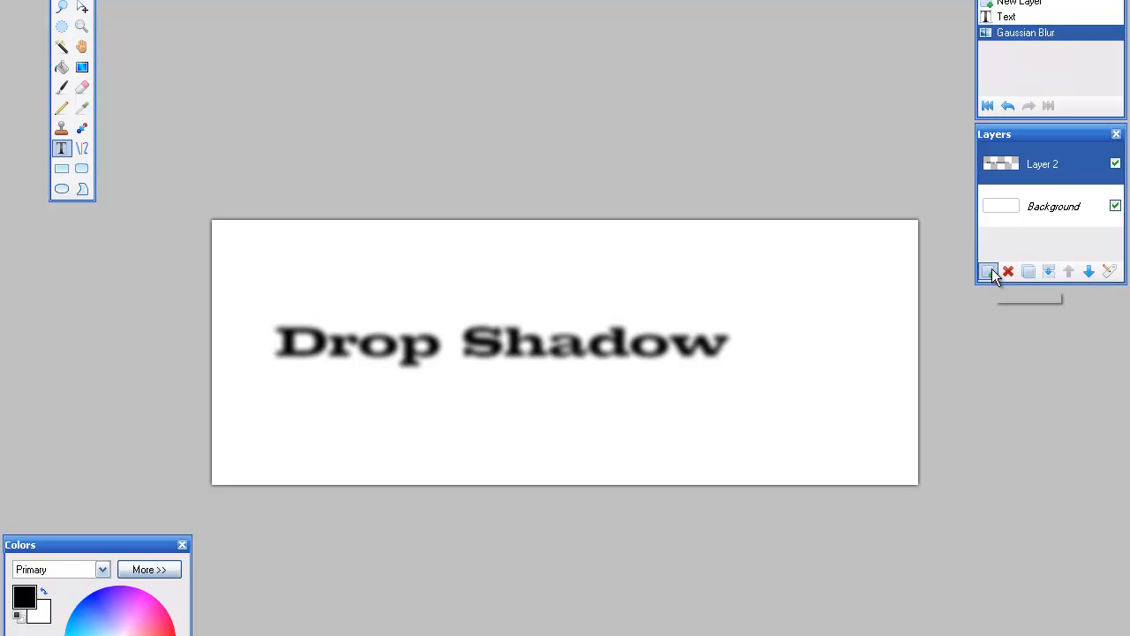
mouse_move(988, 272)
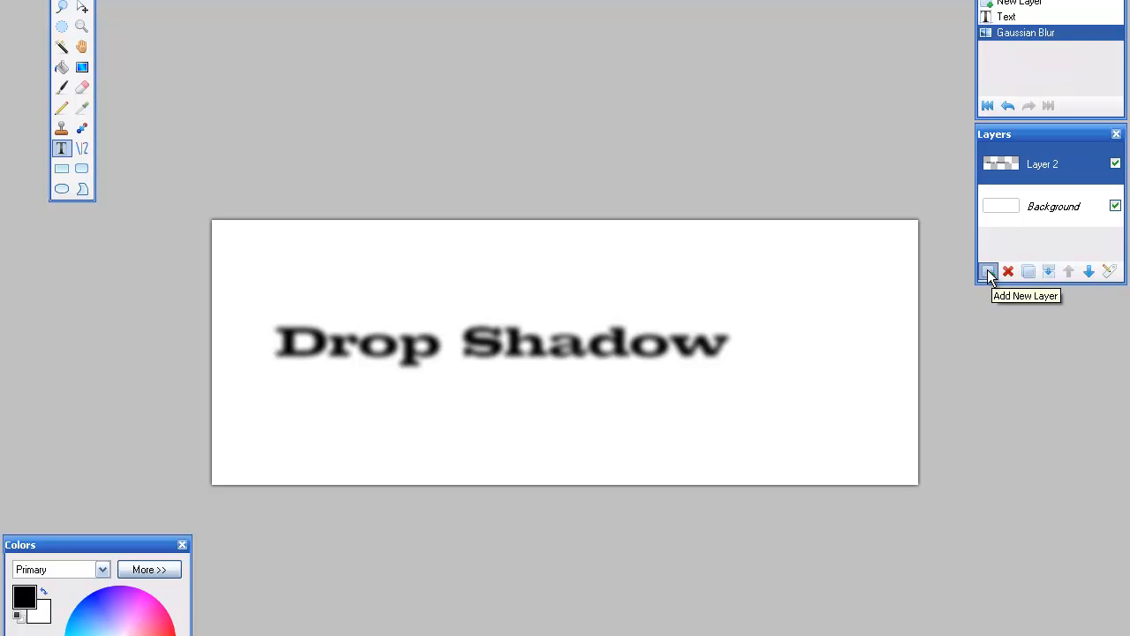
Add Layer 3 and set the red text's start point near the shadow's start
left_click(988, 272)
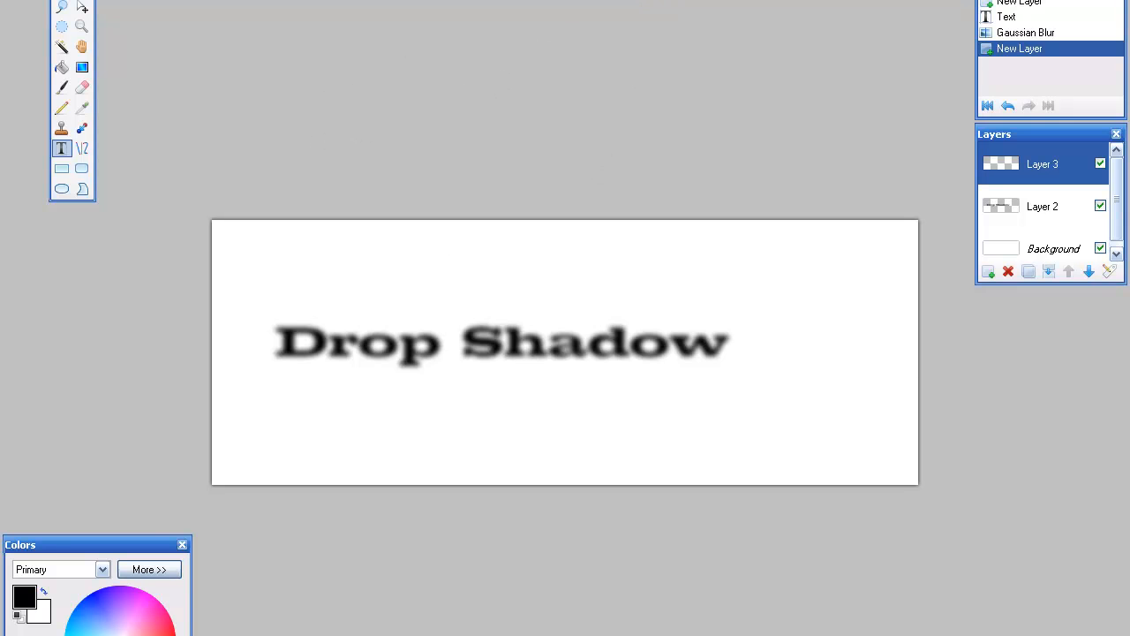
mouse_move(62, 148)
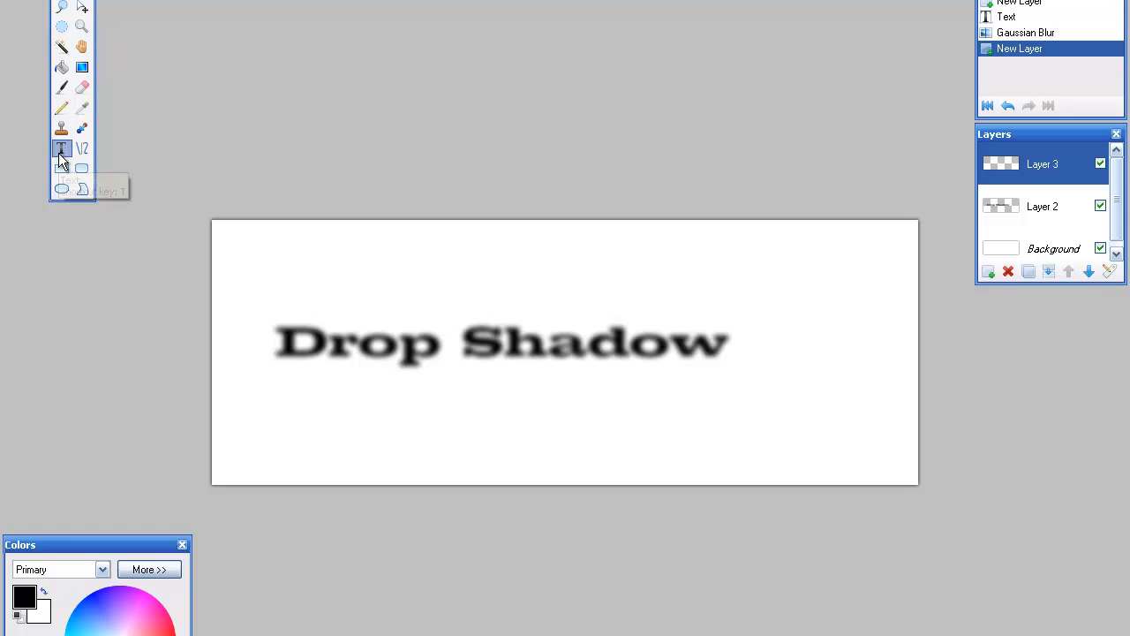
left_click(60, 148)
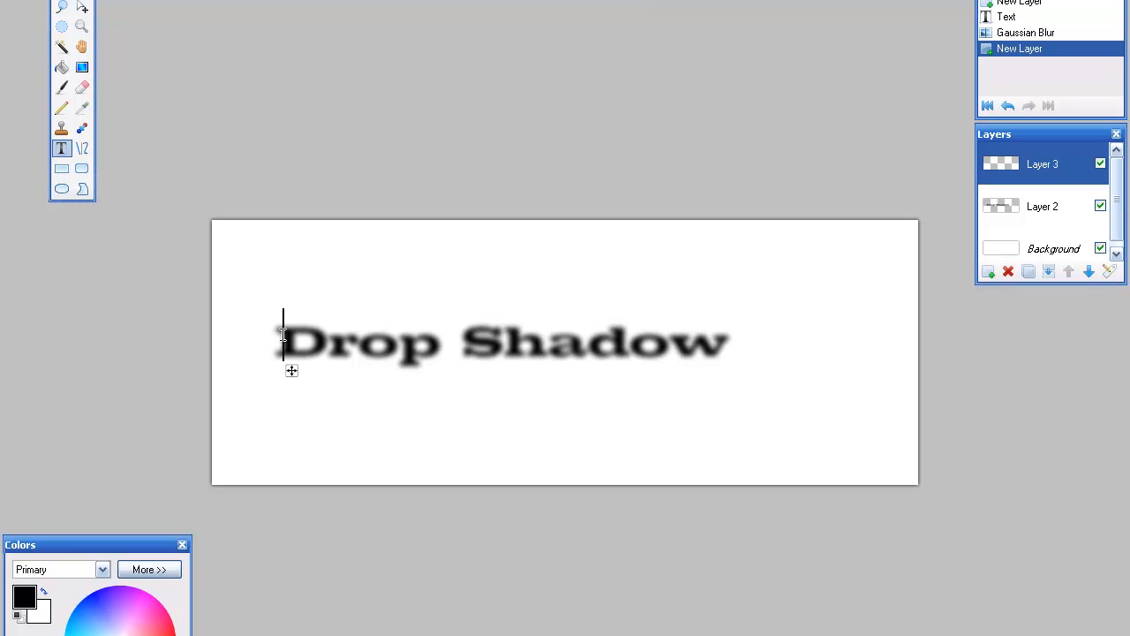
mouse_move(237, 60)
type("Drop Shadow")
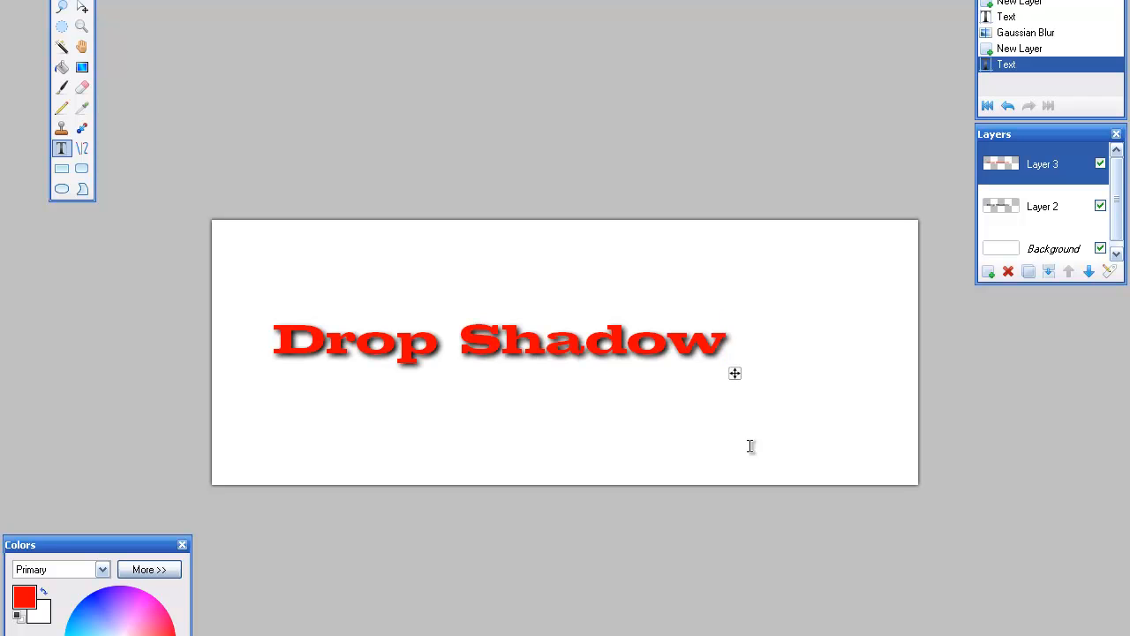
mouse_move(950, 332)
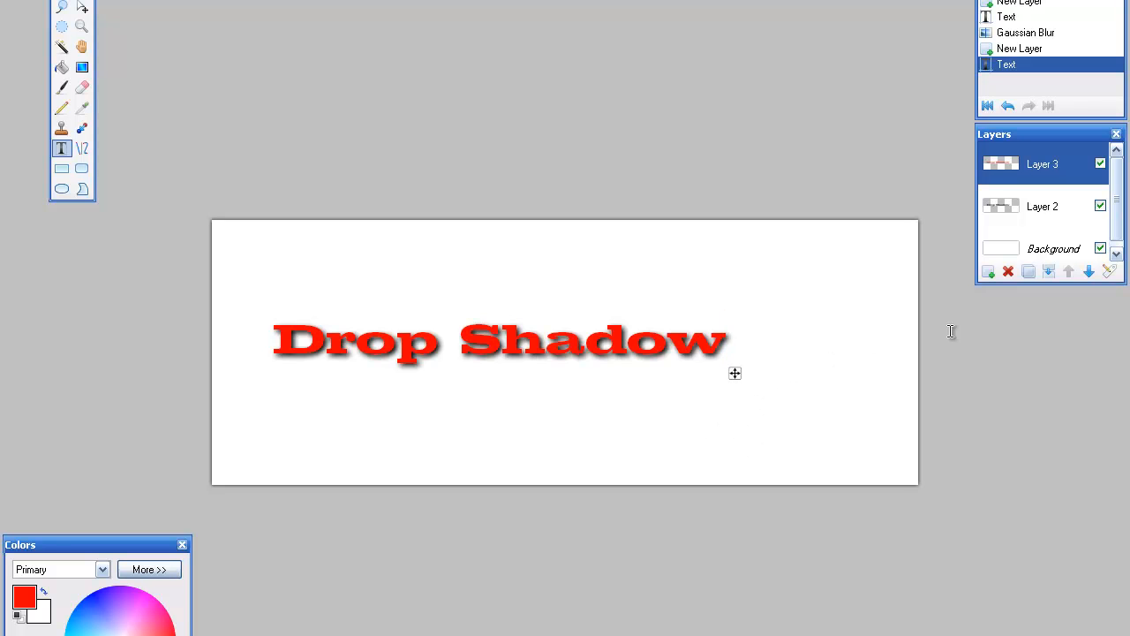
left_click(1100, 240)
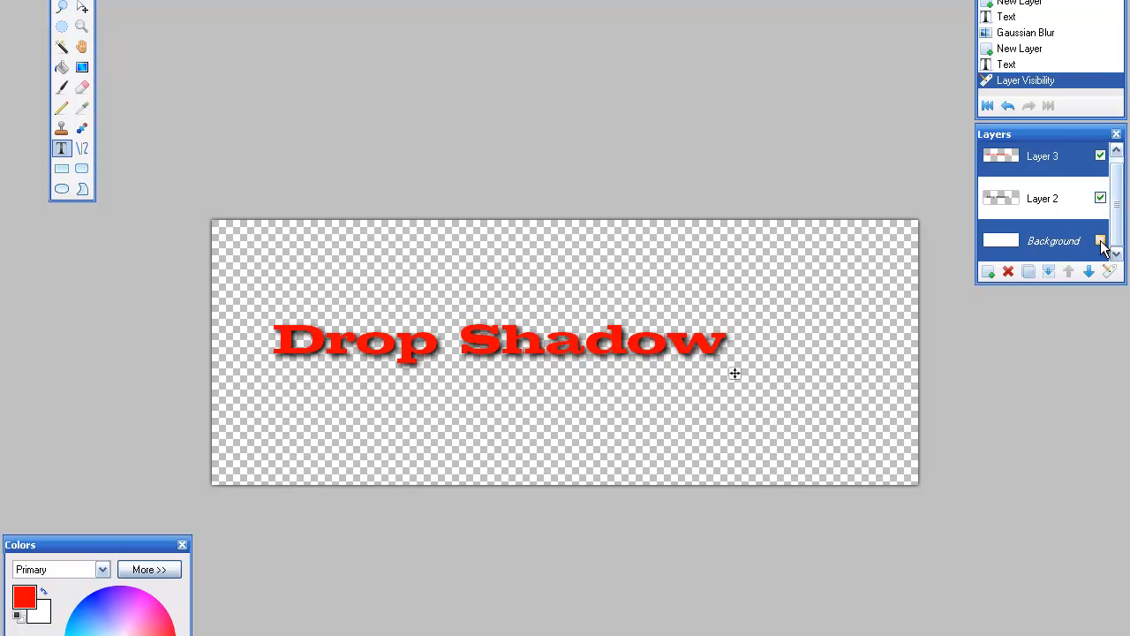
left_click(1101, 240)
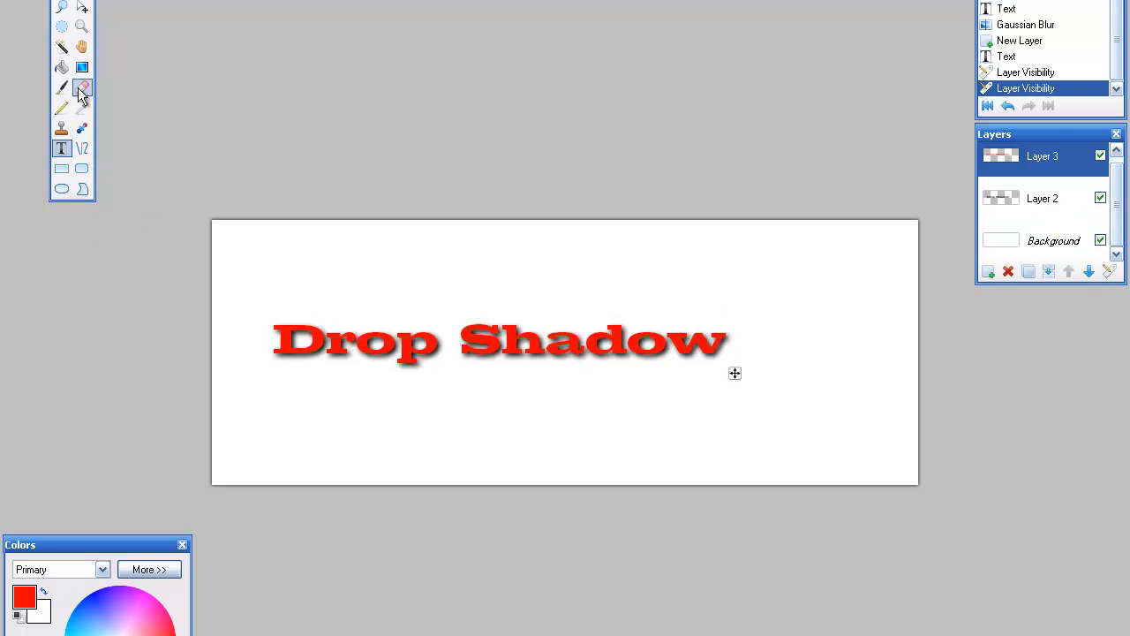
mouse_move(61, 8)
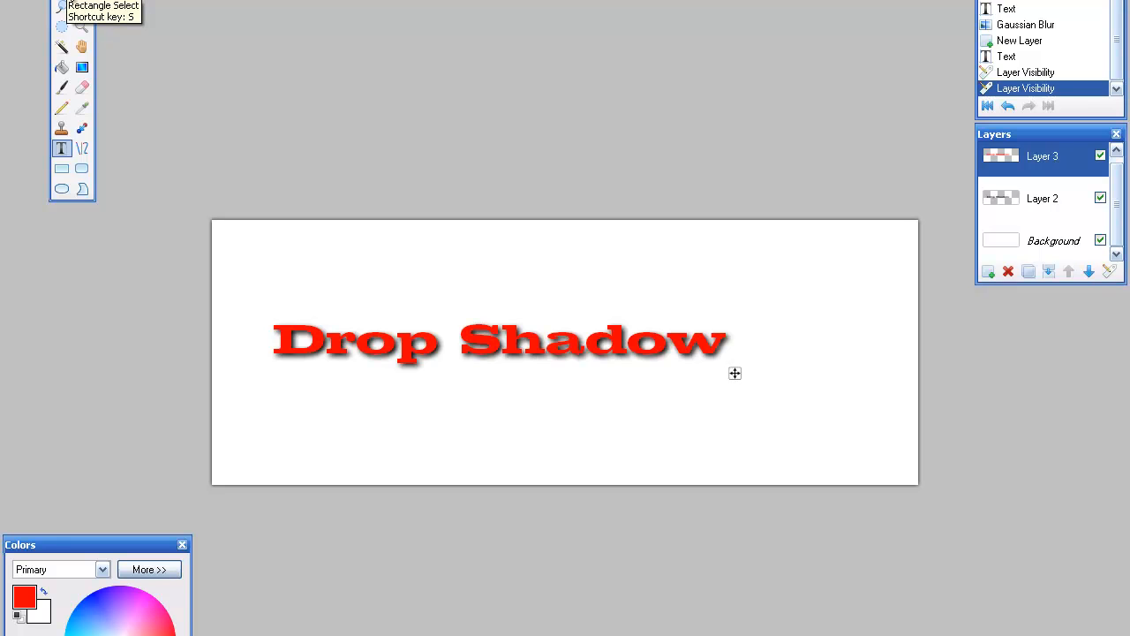
mouse_move(274, 316)
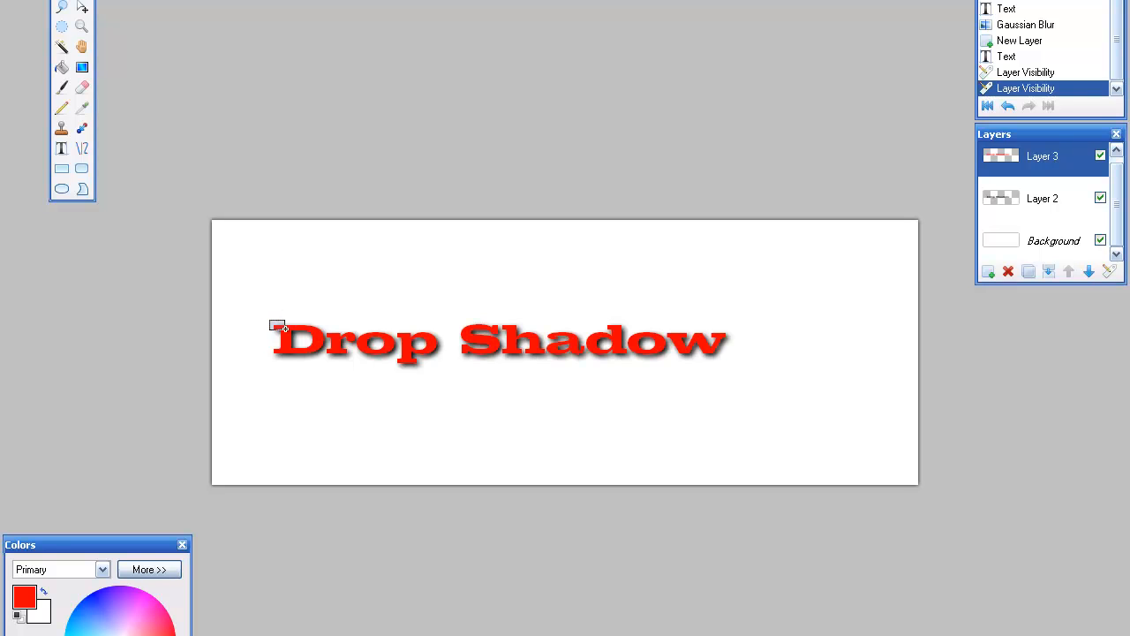
Select tightly around the text and hide the white background layer
left_click_drag(275, 321, 724, 378)
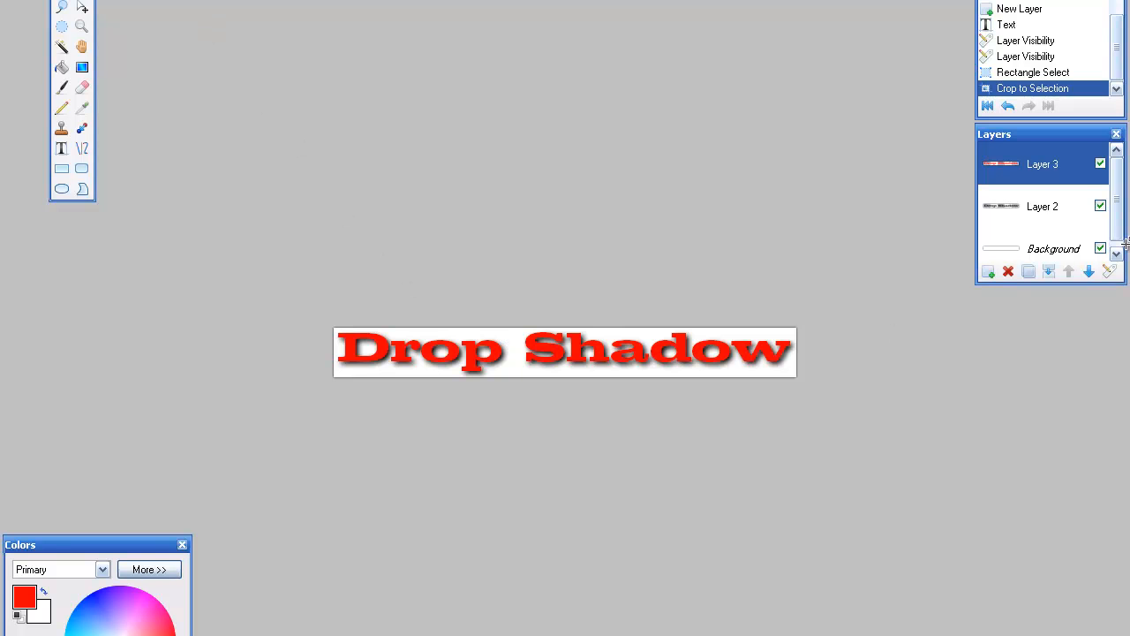
left_click(1099, 247)
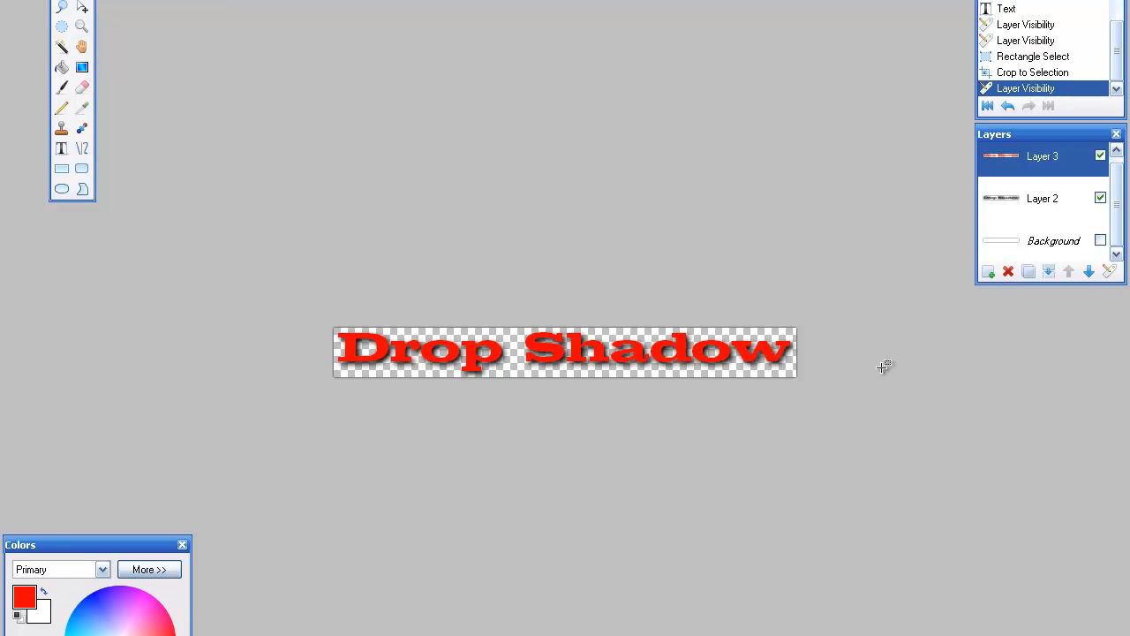
mouse_move(669, 352)
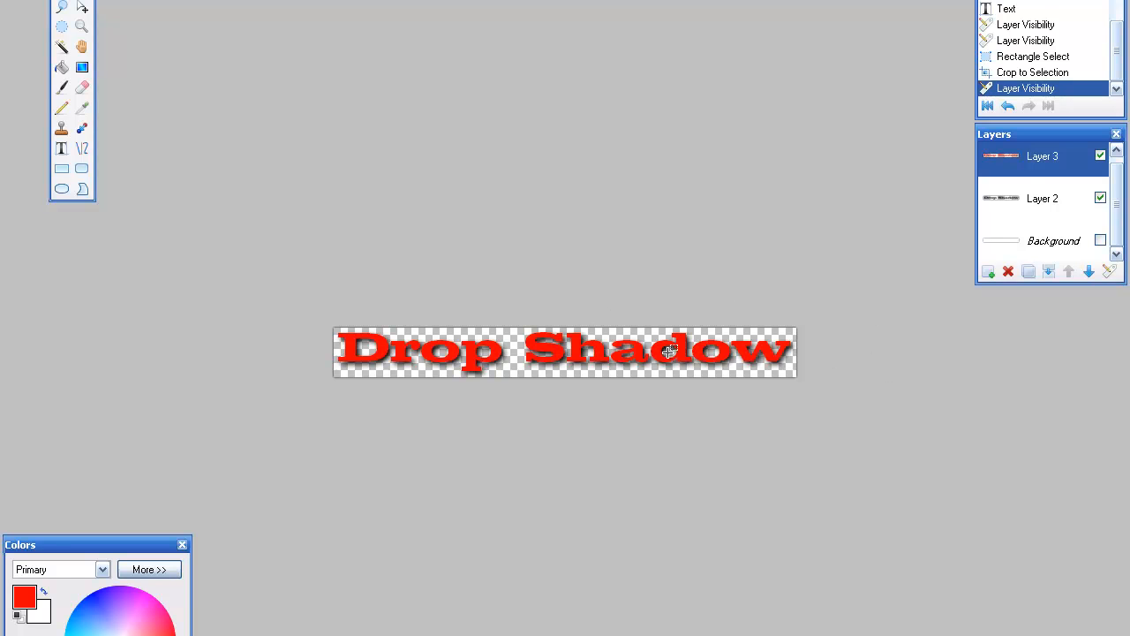
mouse_move(660, 314)
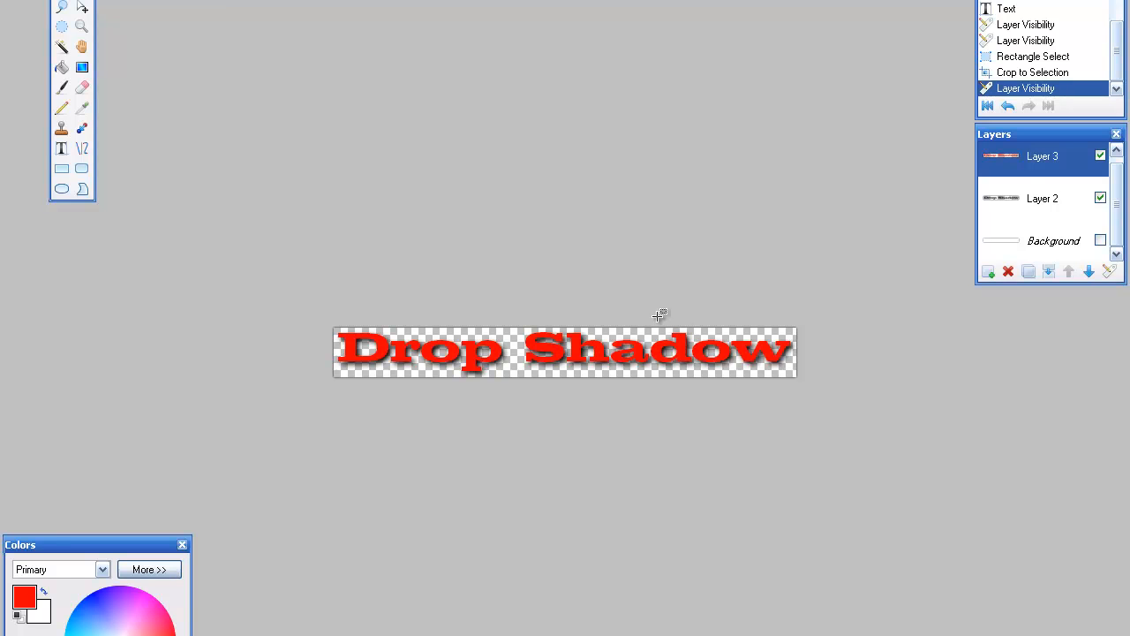
mouse_move(440, 166)
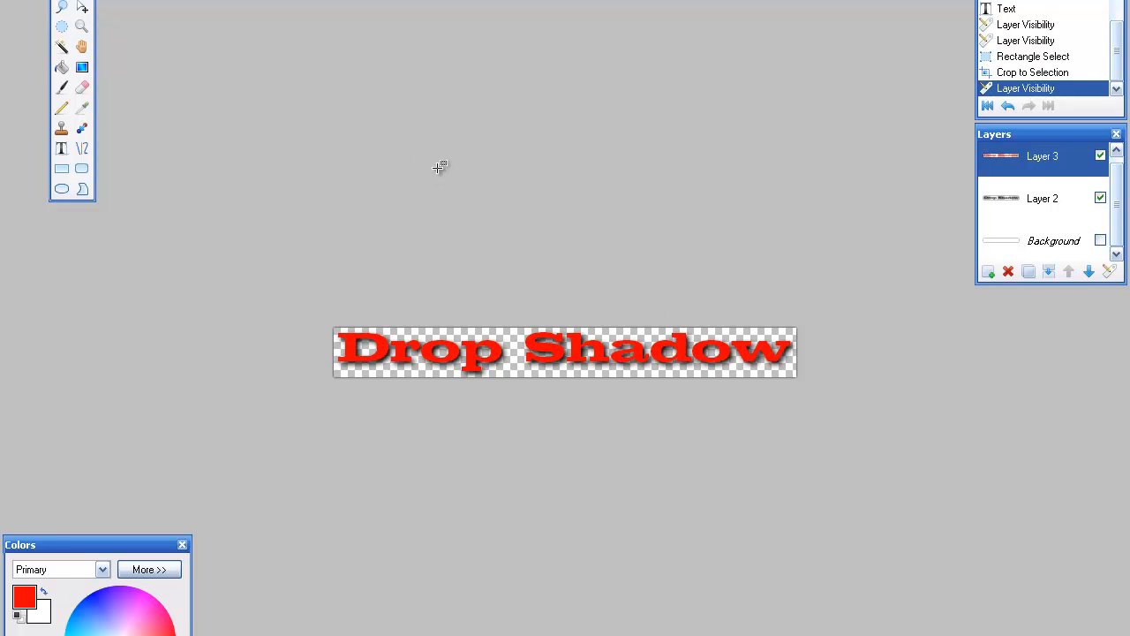